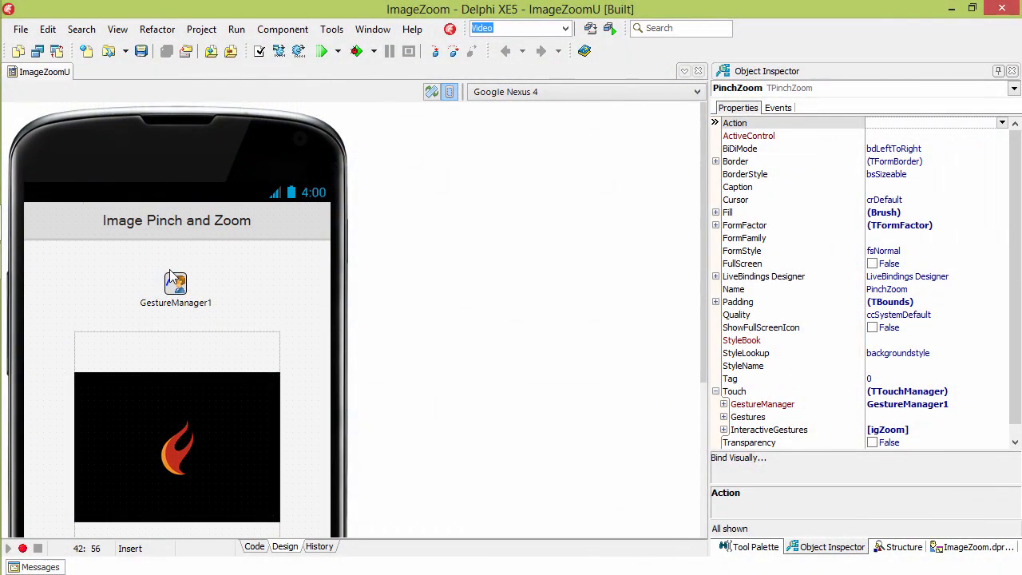
- Verify igZoom is True under Touch > InteractiveGestures, then view the form's events with OnGesture = FormGesture
left_click(176, 284)
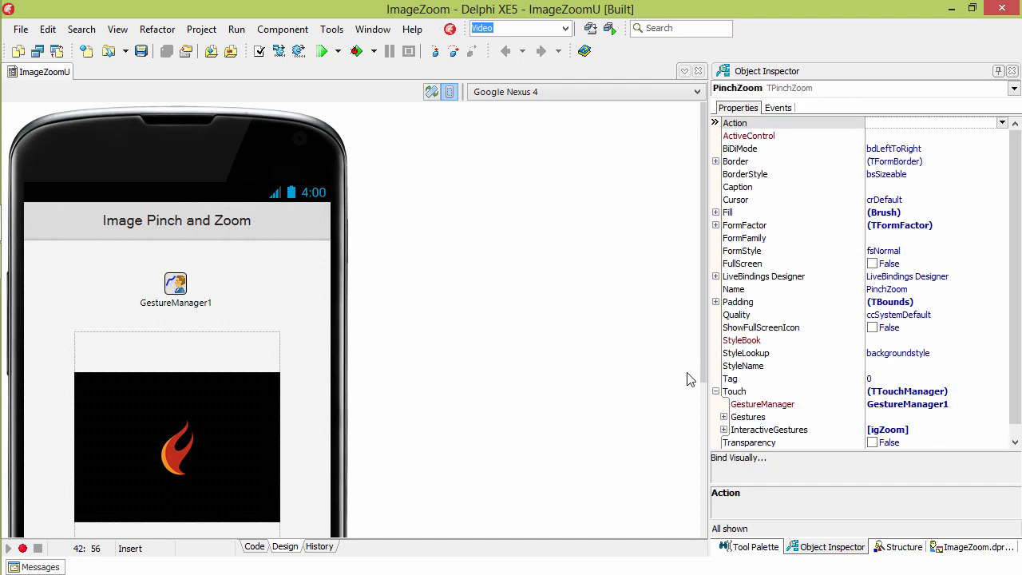
mouse_move(898, 409)
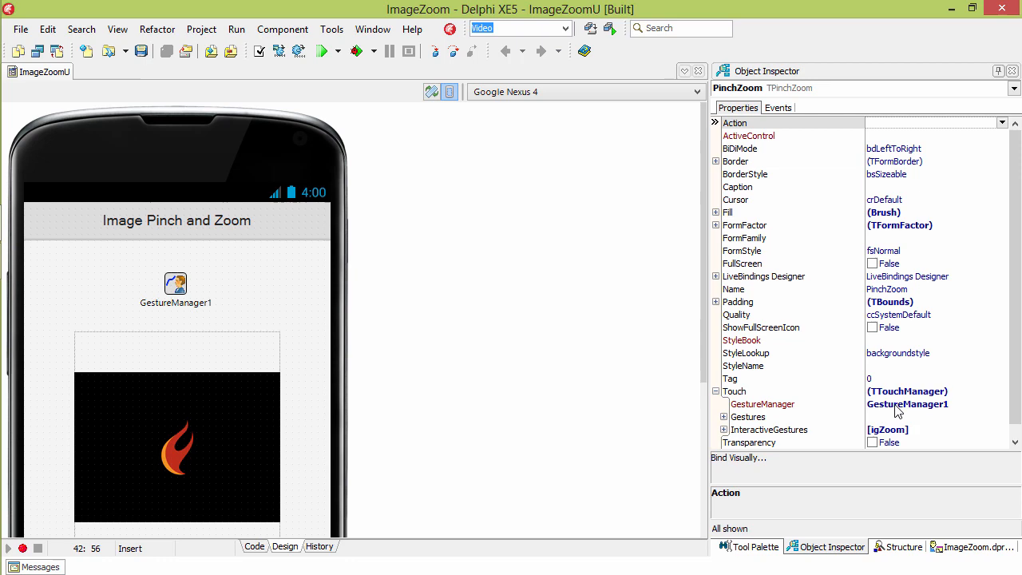
mouse_move(914, 409)
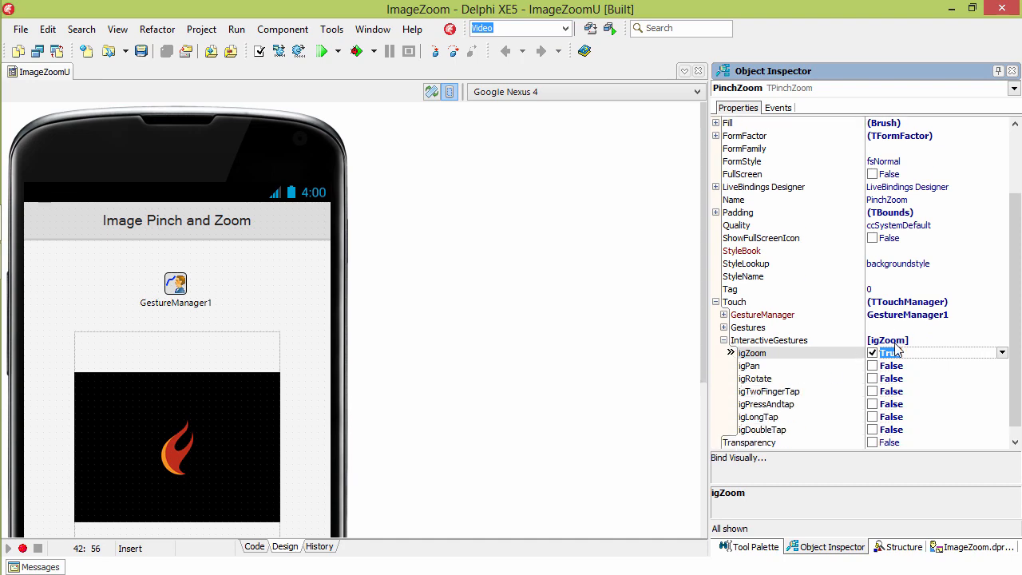
left_click(778, 107)
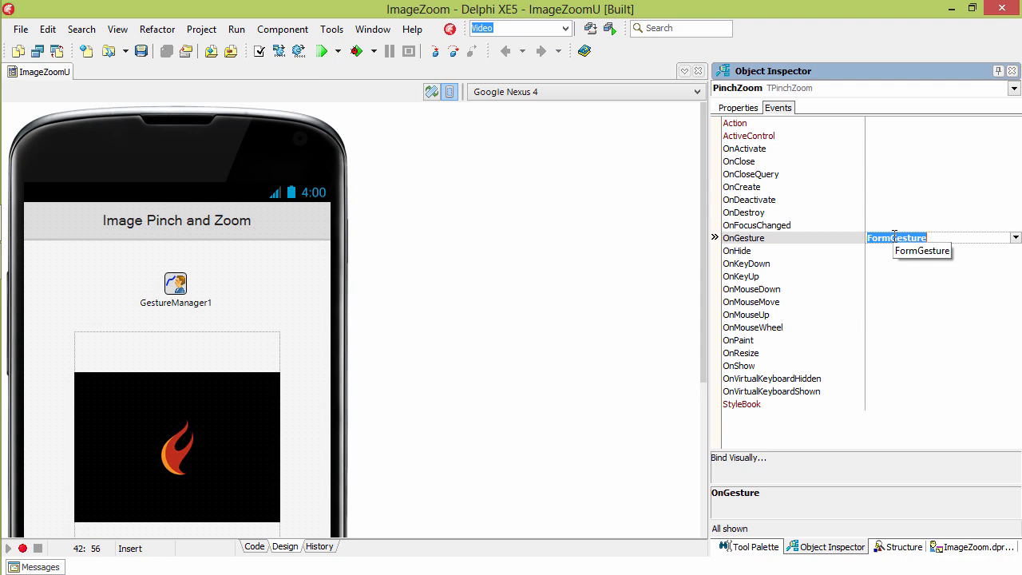
- Open the FormGesture handler and read its igZoom branch that resizes and recentres the image
double_click(894, 236)
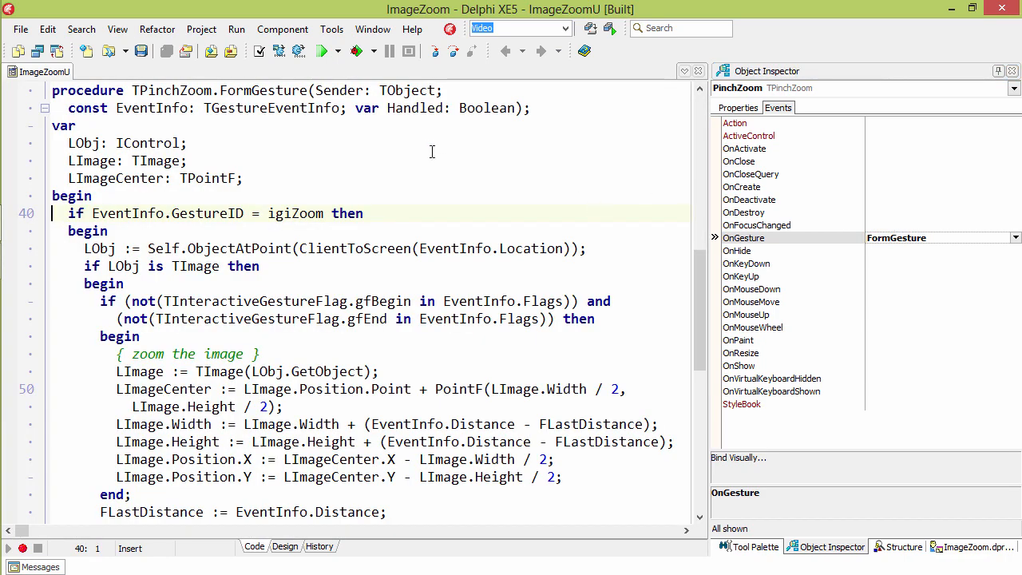
mouse_move(487, 256)
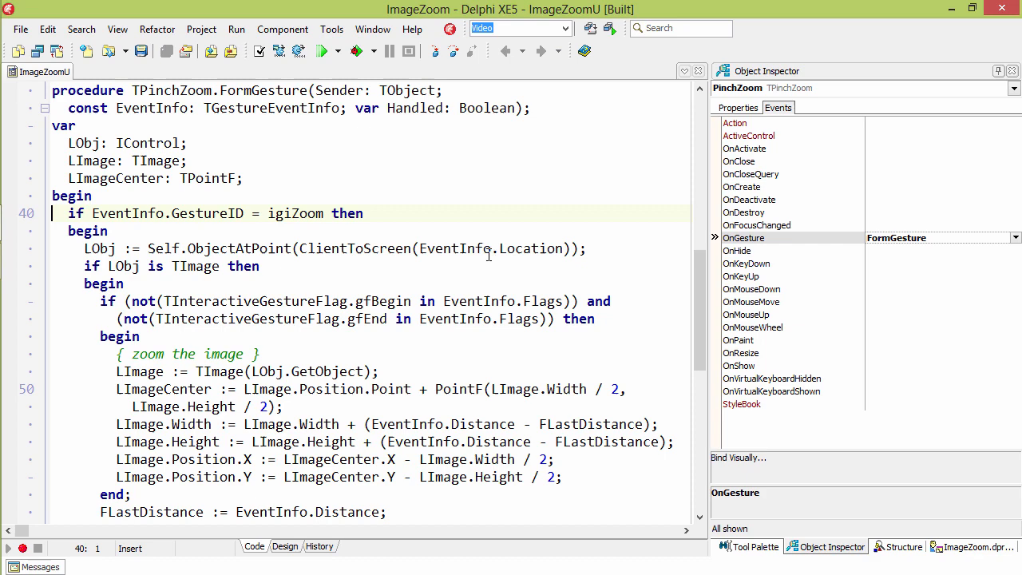
mouse_move(435, 188)
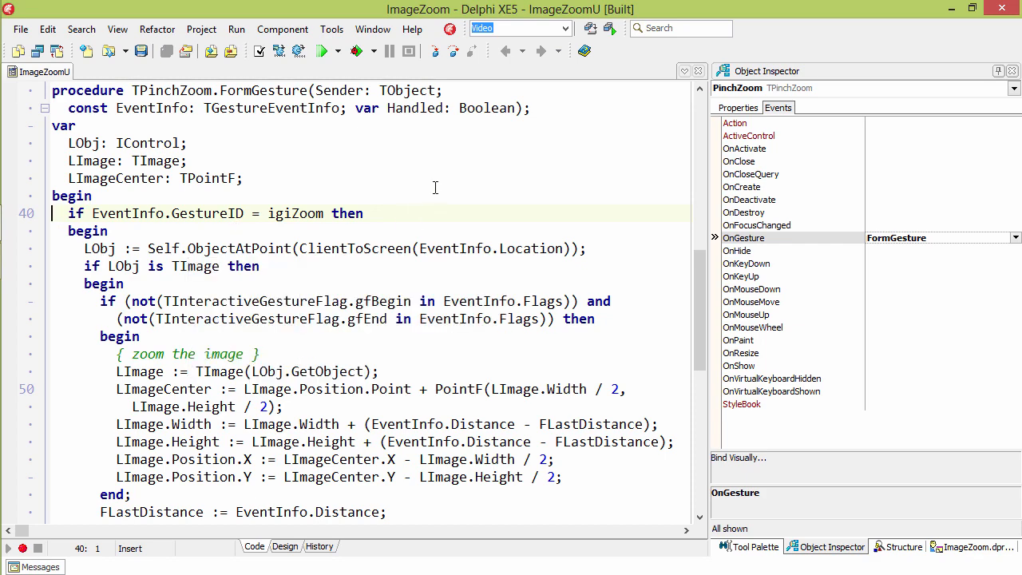
scroll("down", 3)
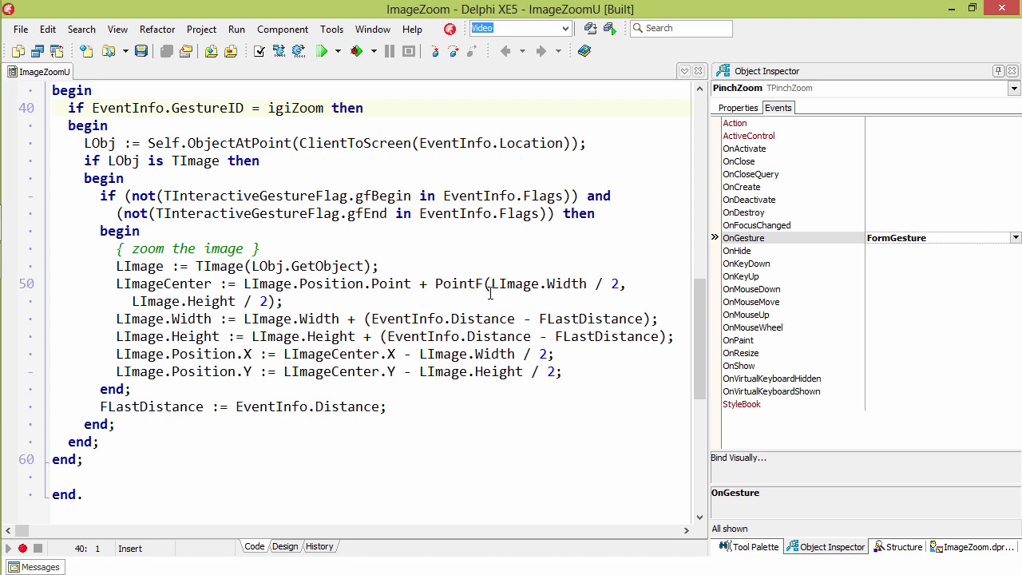
mouse_move(507, 319)
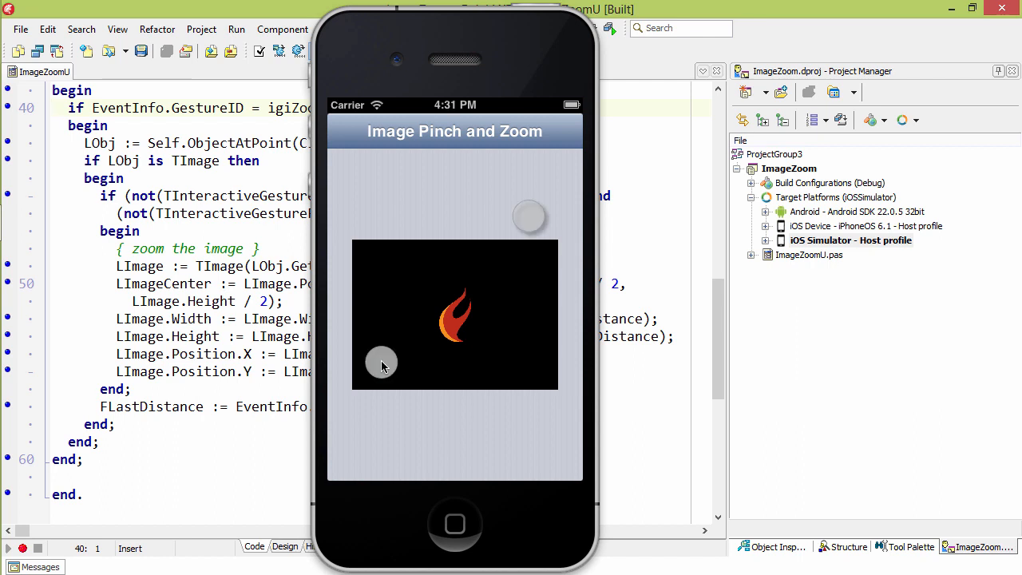
- Pinch the flame image in the simulator so it shrinks to a smaller size
left_click_drag(381, 364, 428, 331)
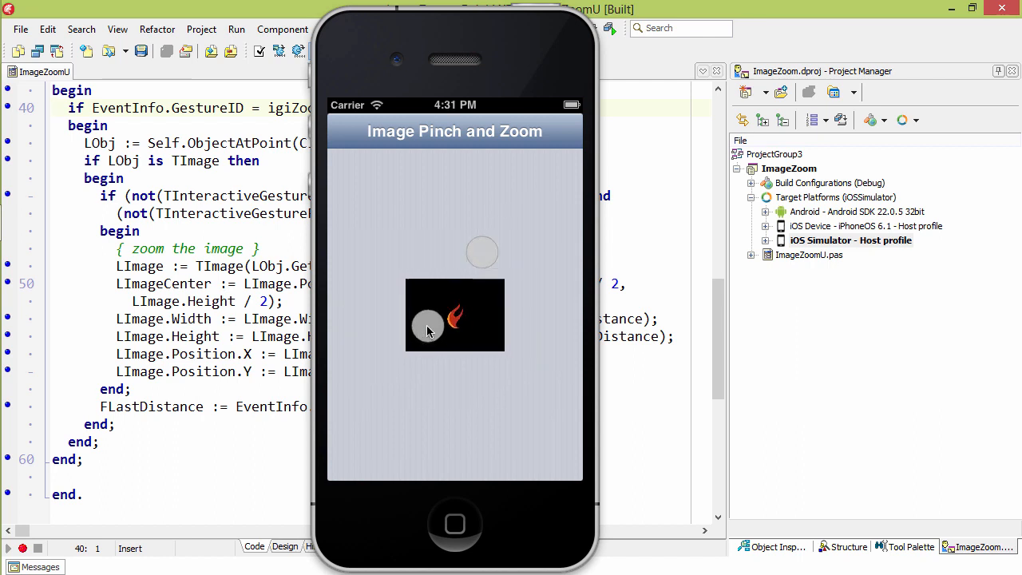